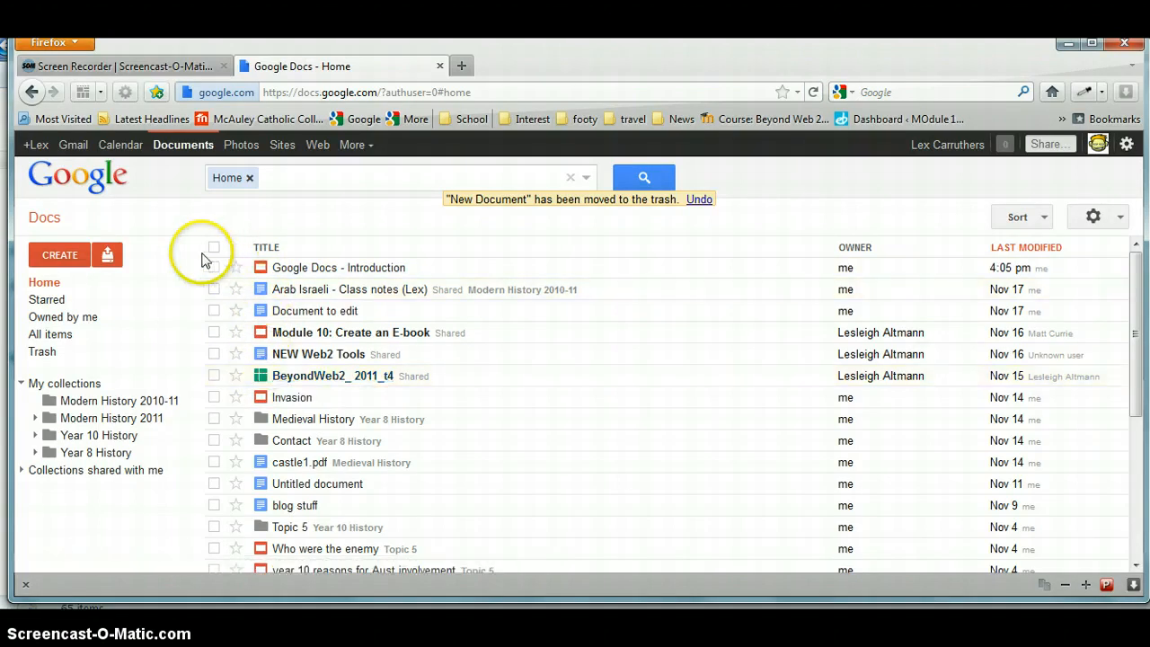
{"action": "mouse_move", "coordinate": [59, 254]}
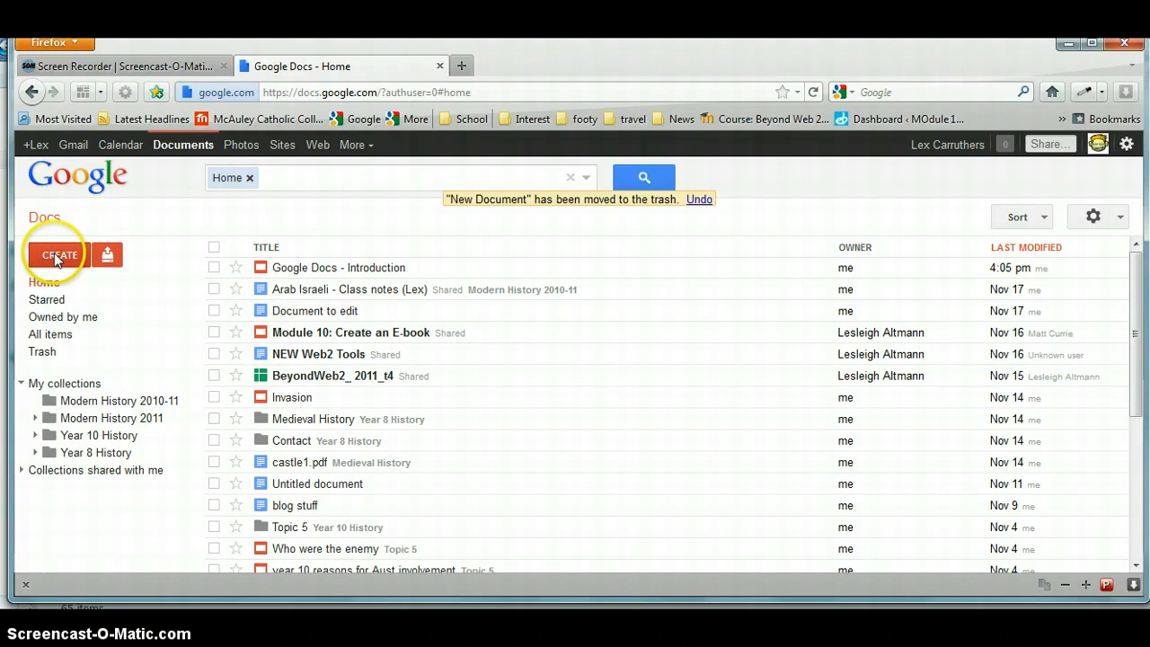
Create a new blank text document from the Docs home CREATE list.
{"action": "left_click", "coordinate": [58, 254]}
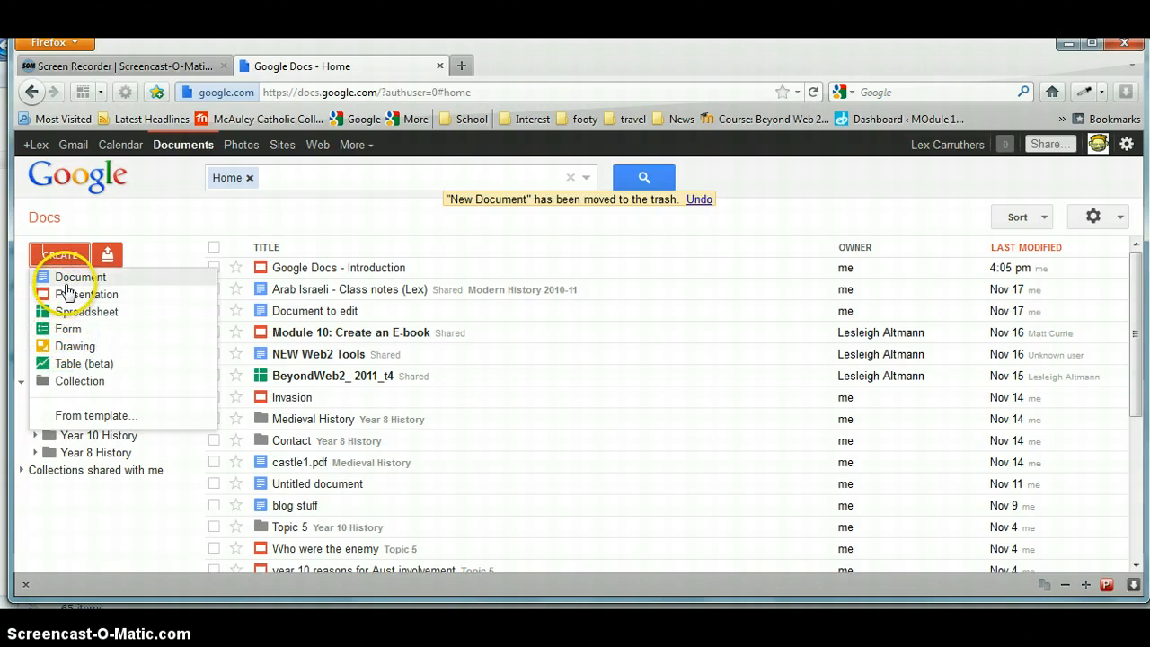
{"action": "left_click", "coordinate": [80, 277]}
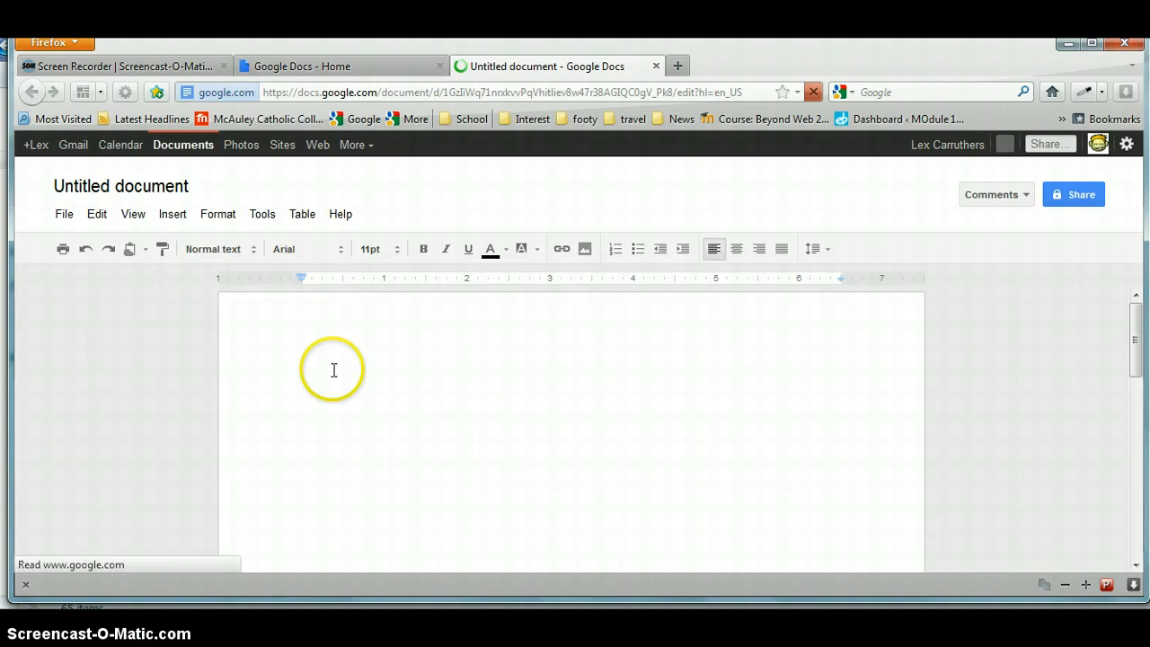
Write 'why are you watching this video???' on the empty page.
{"action": "left_click", "coordinate": [333, 382]}
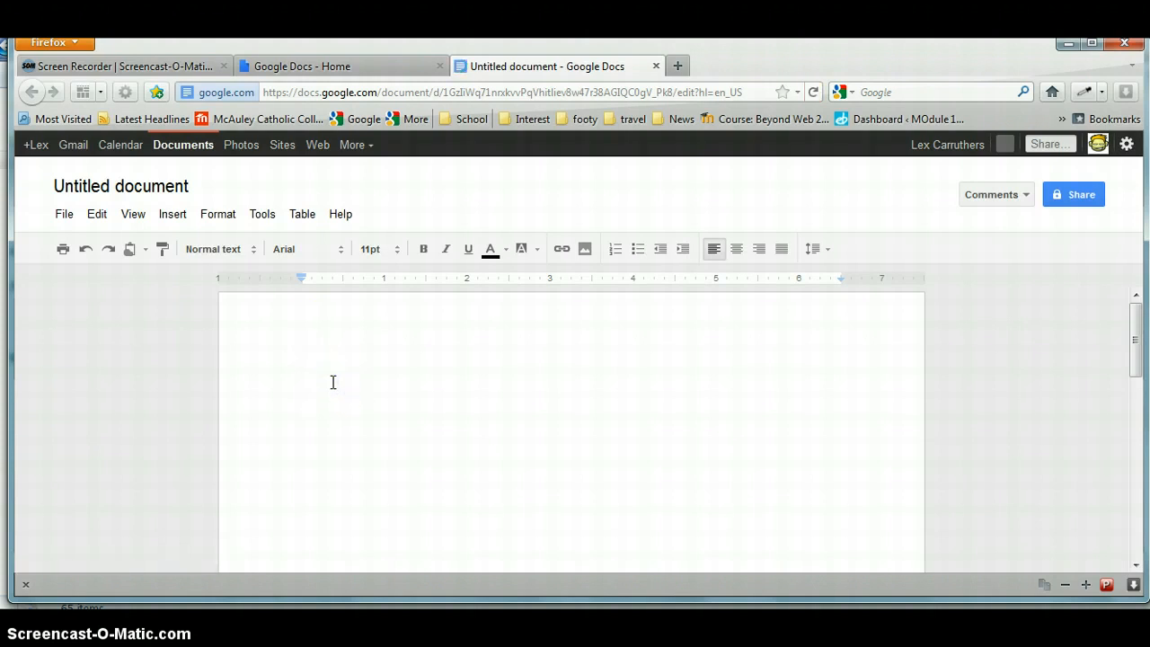
{"action": "type", "text": "wht"}
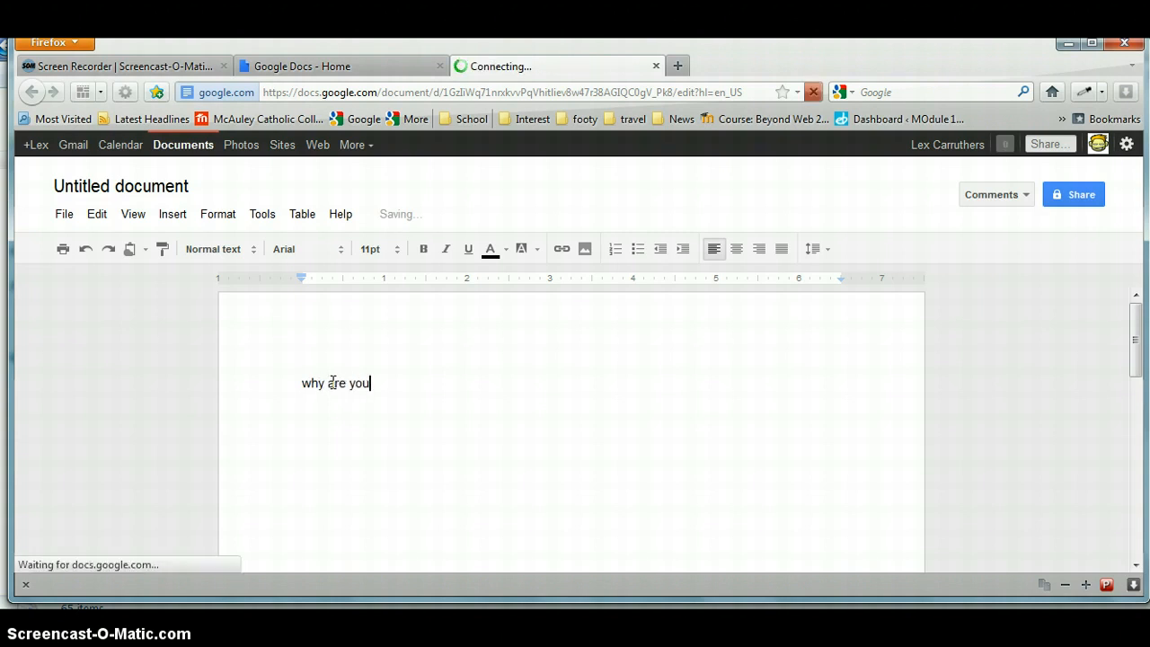
{"action": "type", "text": "watching"}
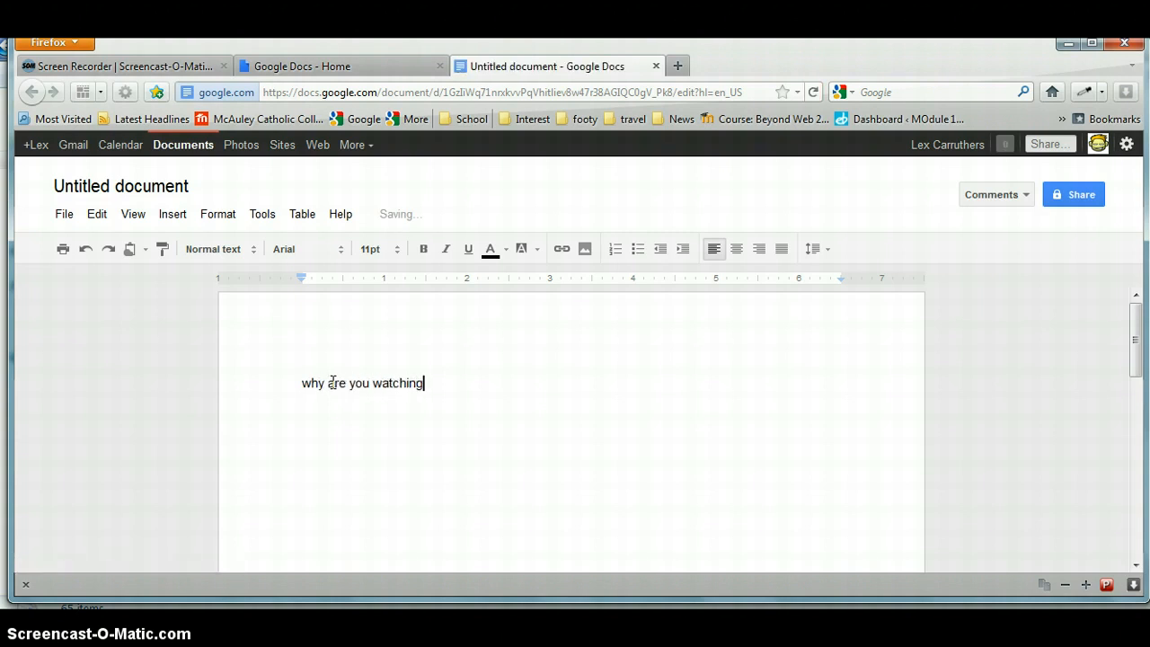
{"action": "type", "text": "this vide"}
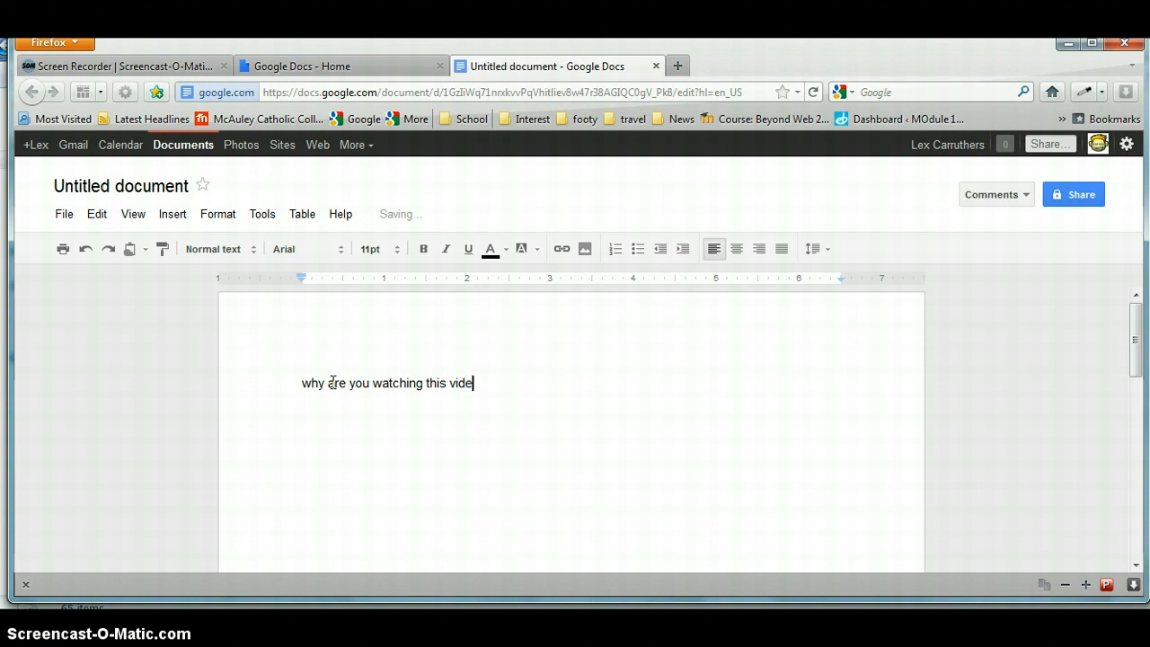
{"action": "type", "text": "o???"}
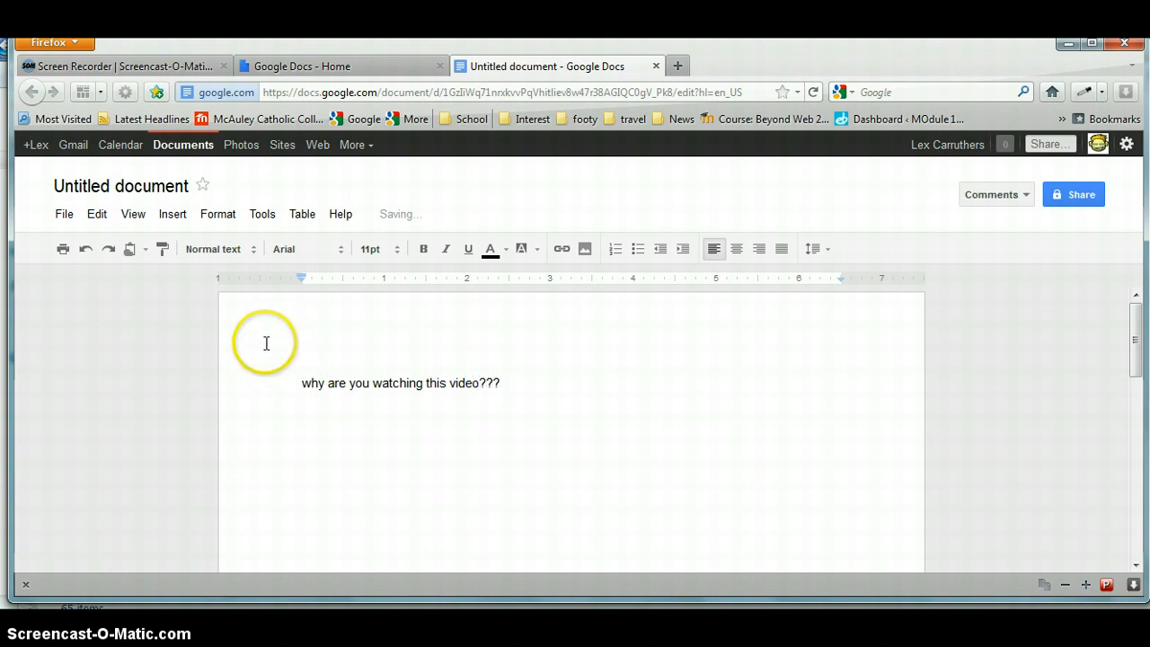
{"action": "mouse_move", "coordinate": [294, 273]}
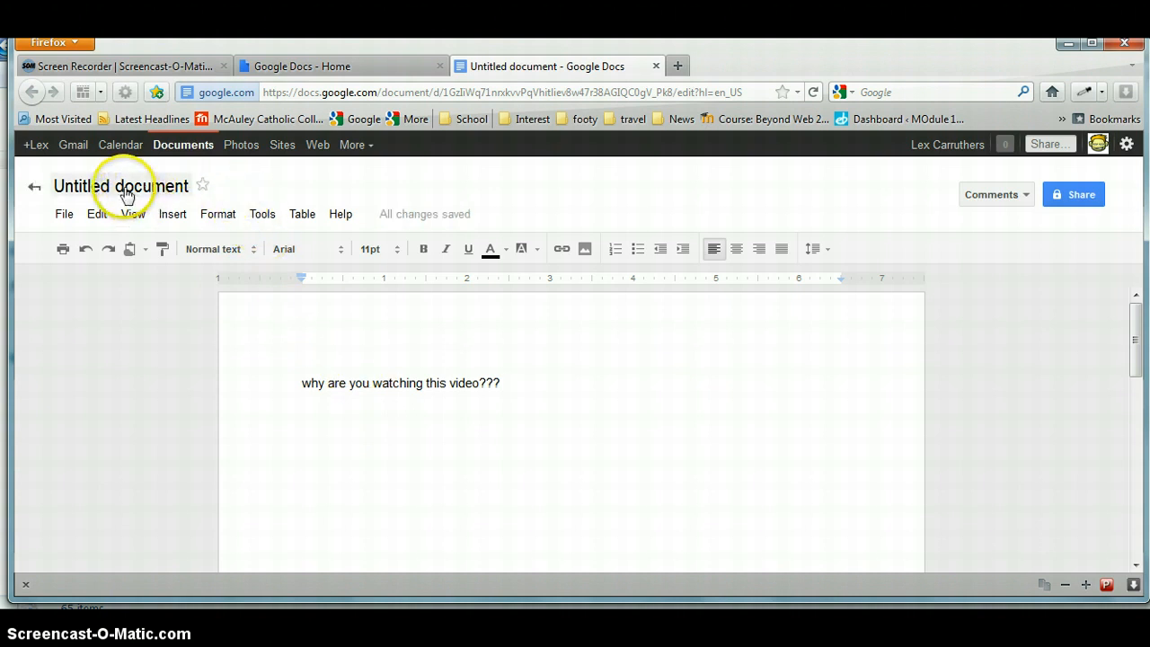
Rename the untitled document to 'new document'.
{"action": "left_click", "coordinate": [120, 186]}
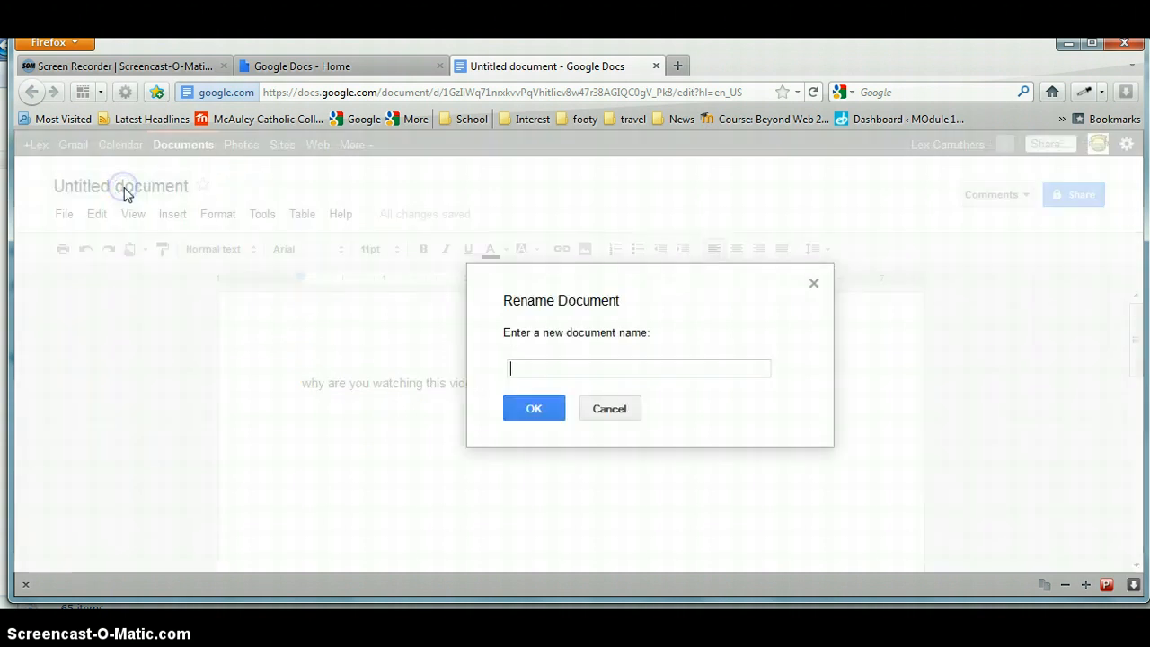
{"action": "left_click", "coordinate": [638, 368]}
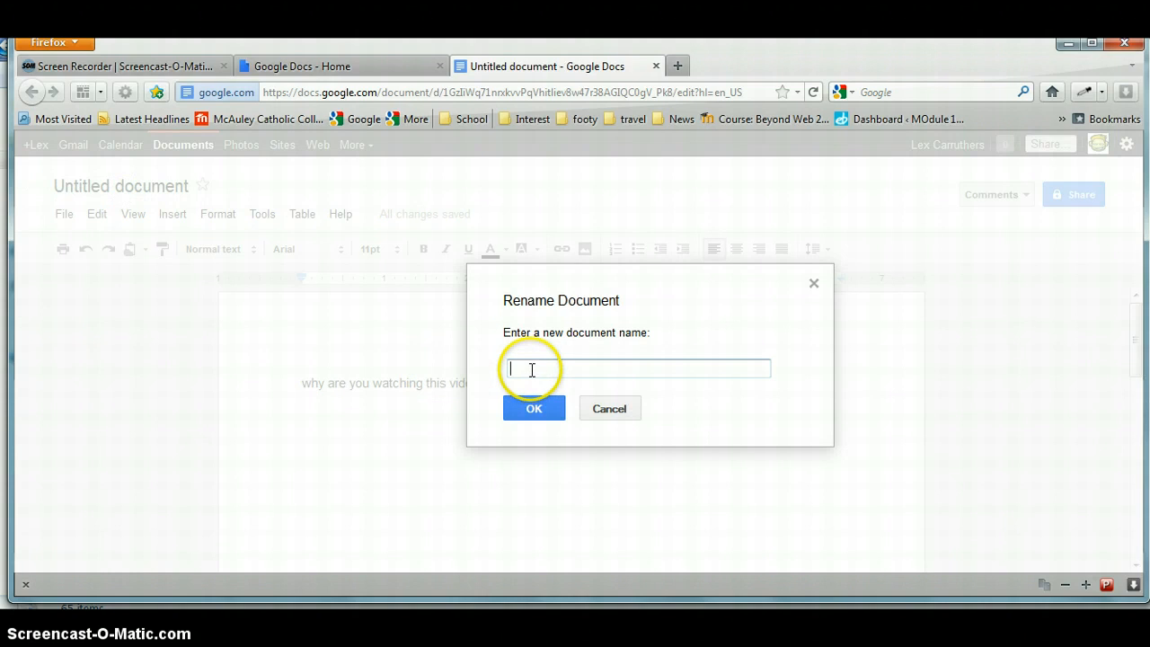
{"action": "type", "text": "new"}
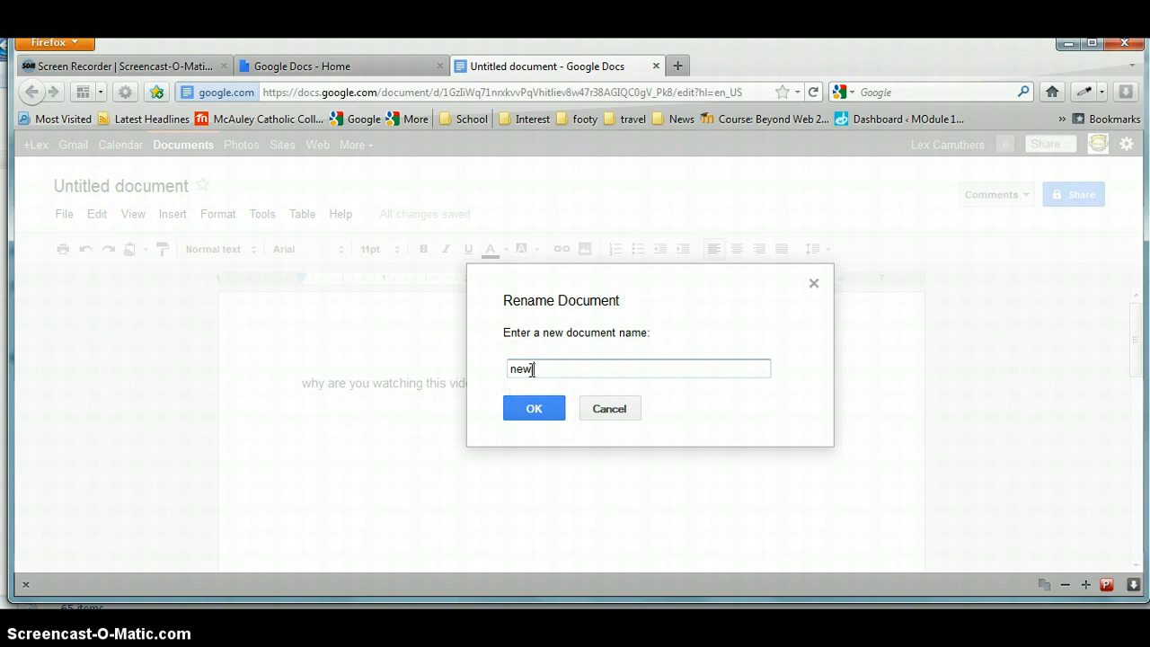
{"action": "type", "text": "document"}
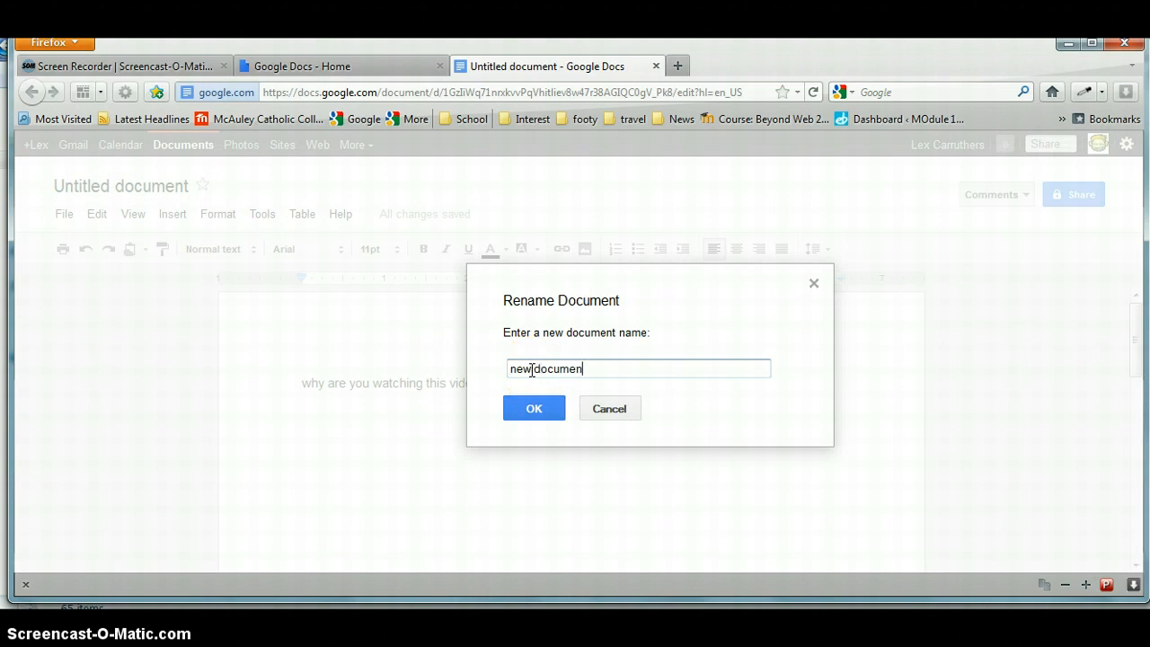
{"action": "left_click", "coordinate": [534, 408]}
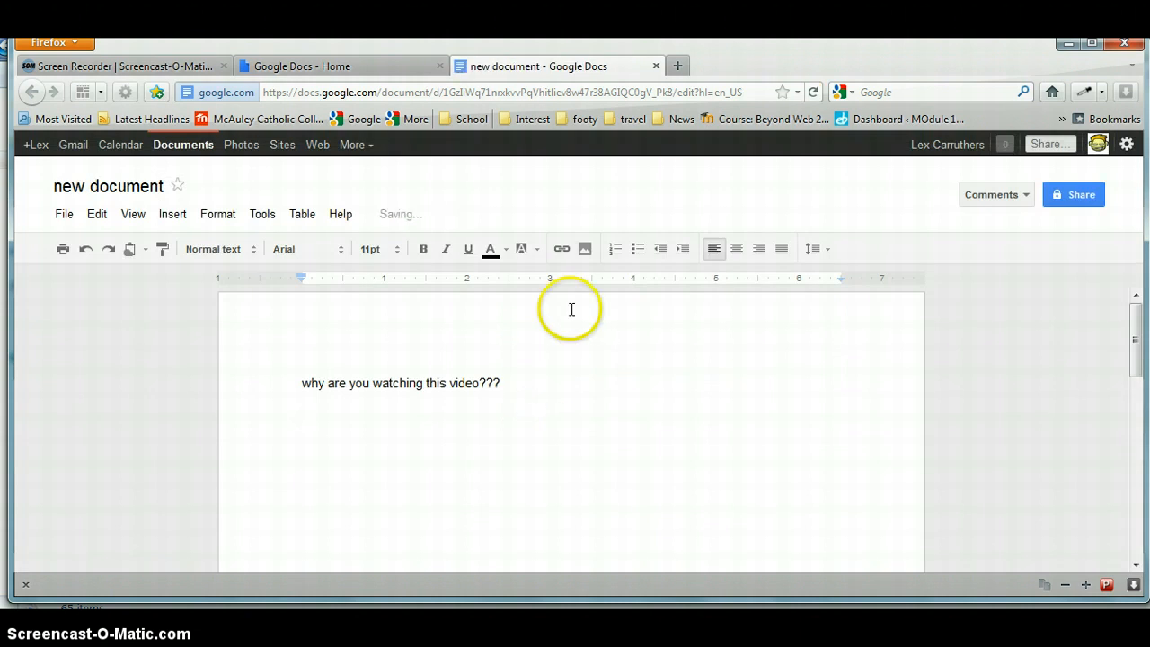
Insert the Aboriginal flag image 1815300_com_flag.jpg uploaded from the Pictures library.
{"action": "left_click", "coordinate": [585, 249]}
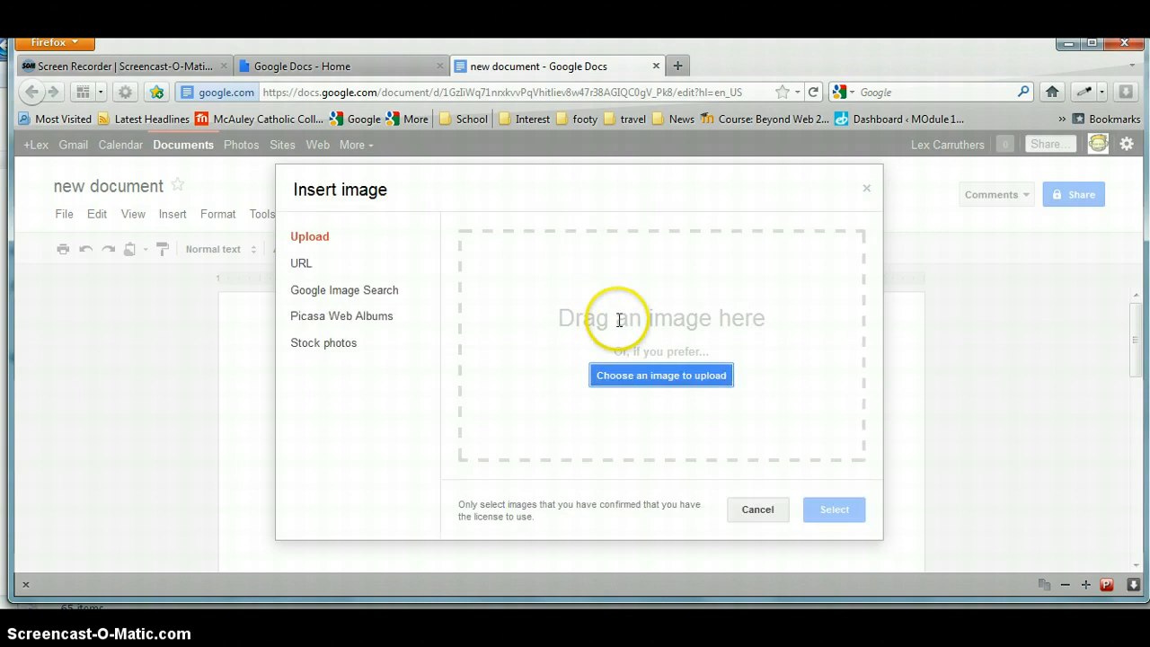
{"action": "mouse_move", "coordinate": [315, 324]}
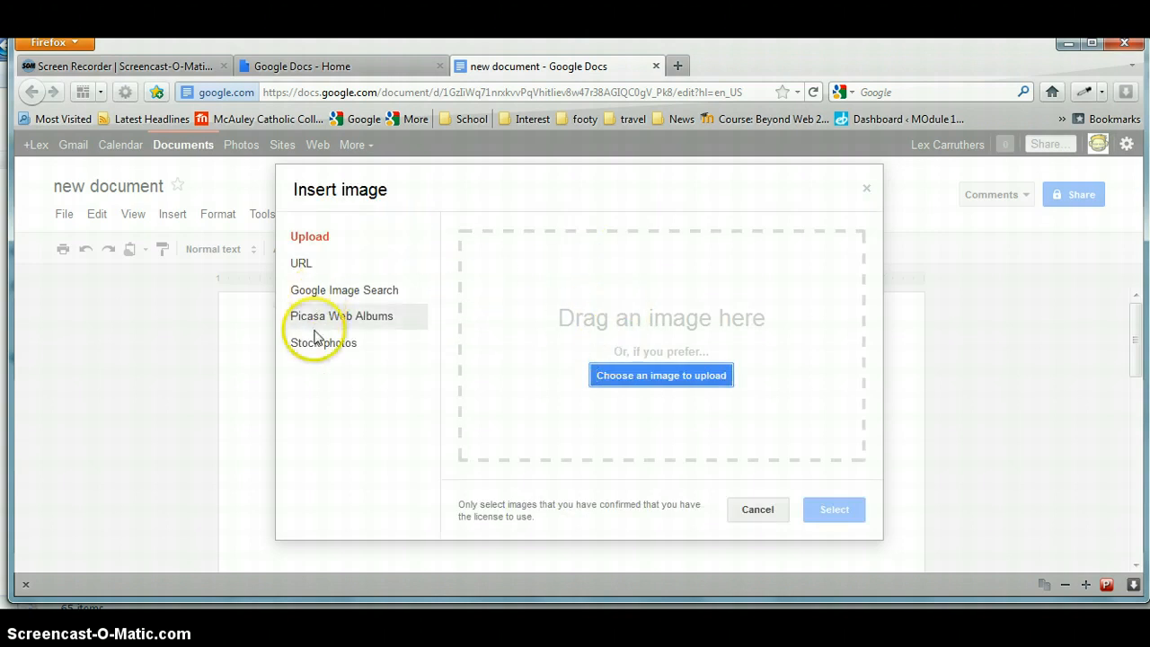
{"action": "mouse_move", "coordinate": [633, 392]}
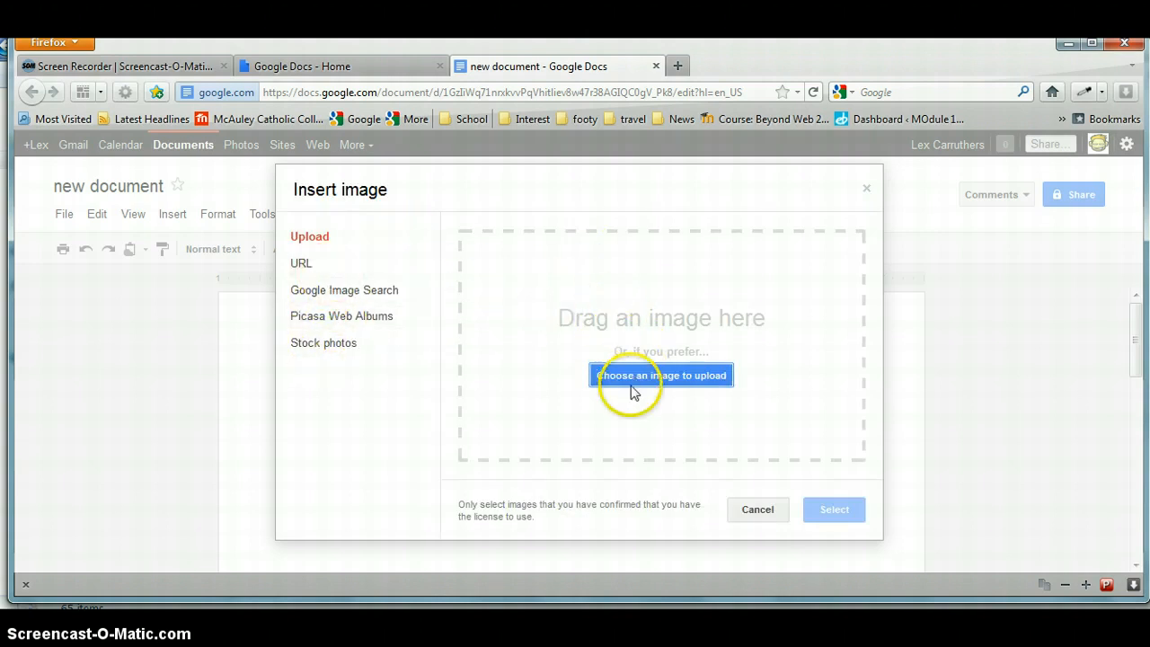
{"action": "left_click", "coordinate": [660, 375]}
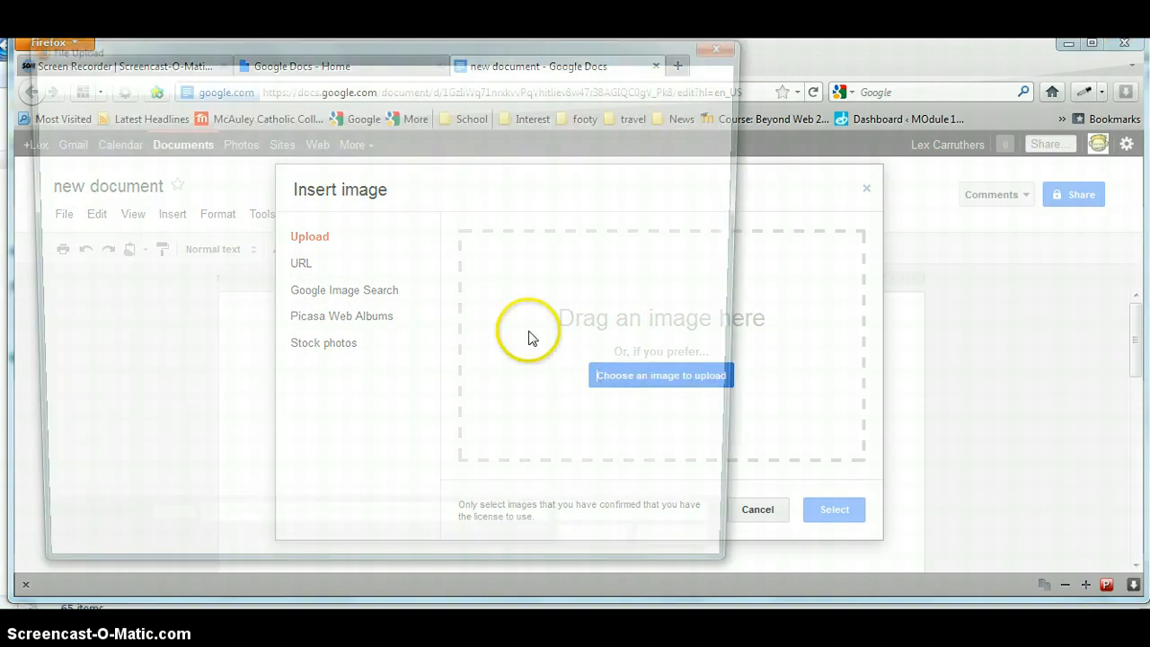
{"action": "left_click", "coordinate": [661, 375]}
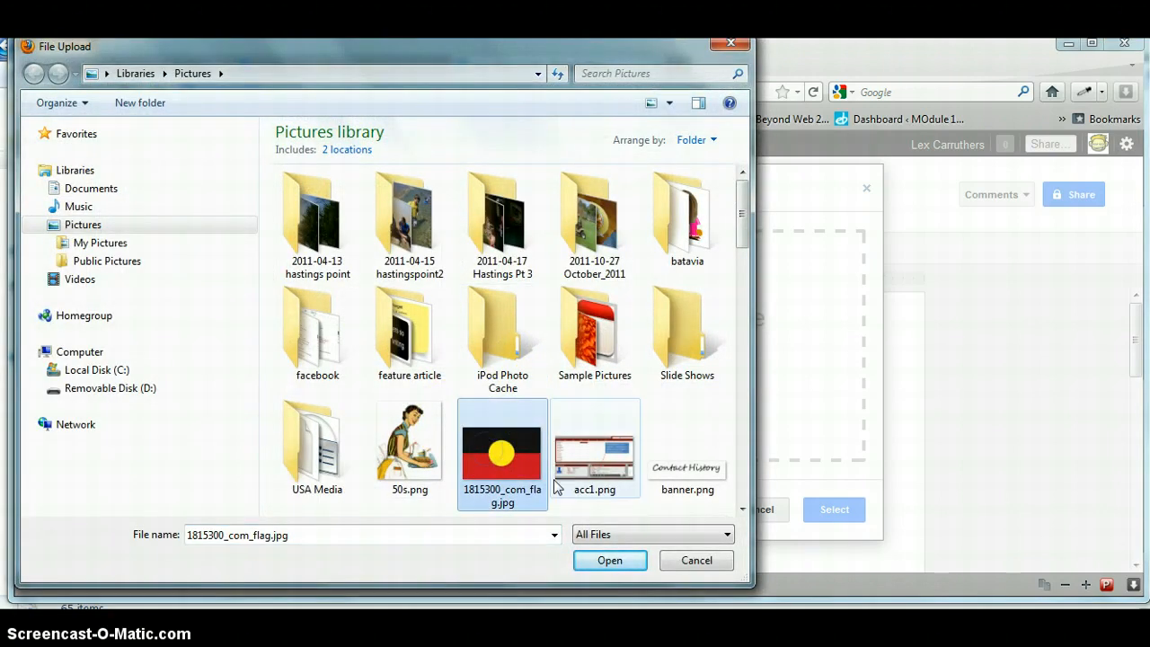
{"action": "left_click", "coordinate": [610, 560]}
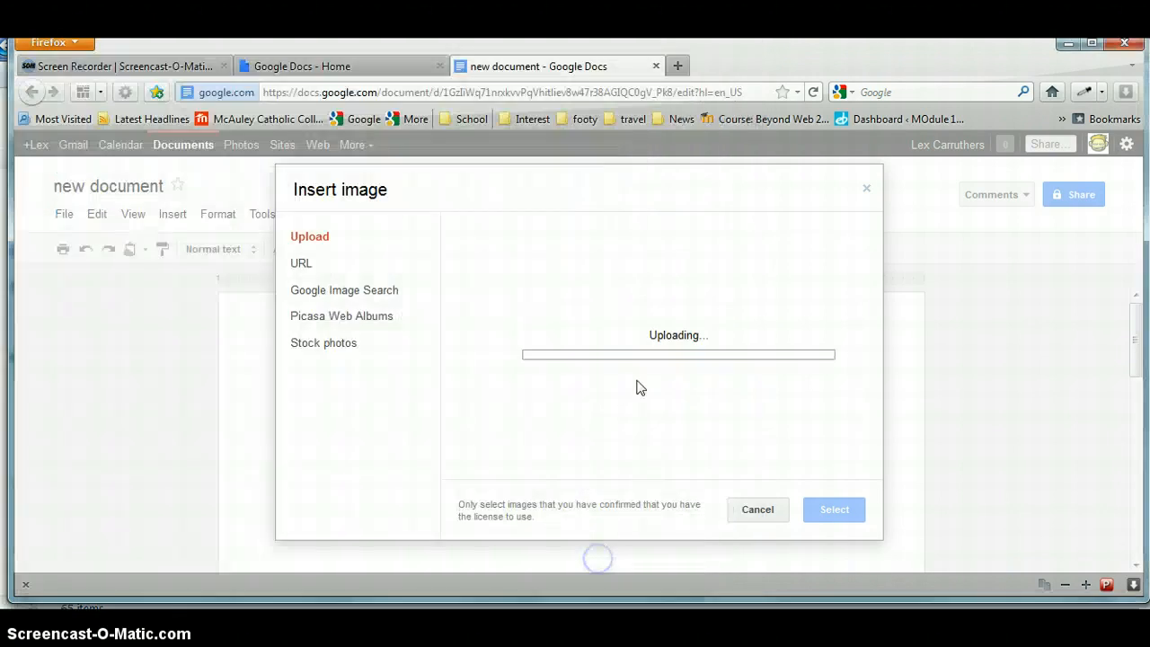
{"action": "mouse_move", "coordinate": [645, 364]}
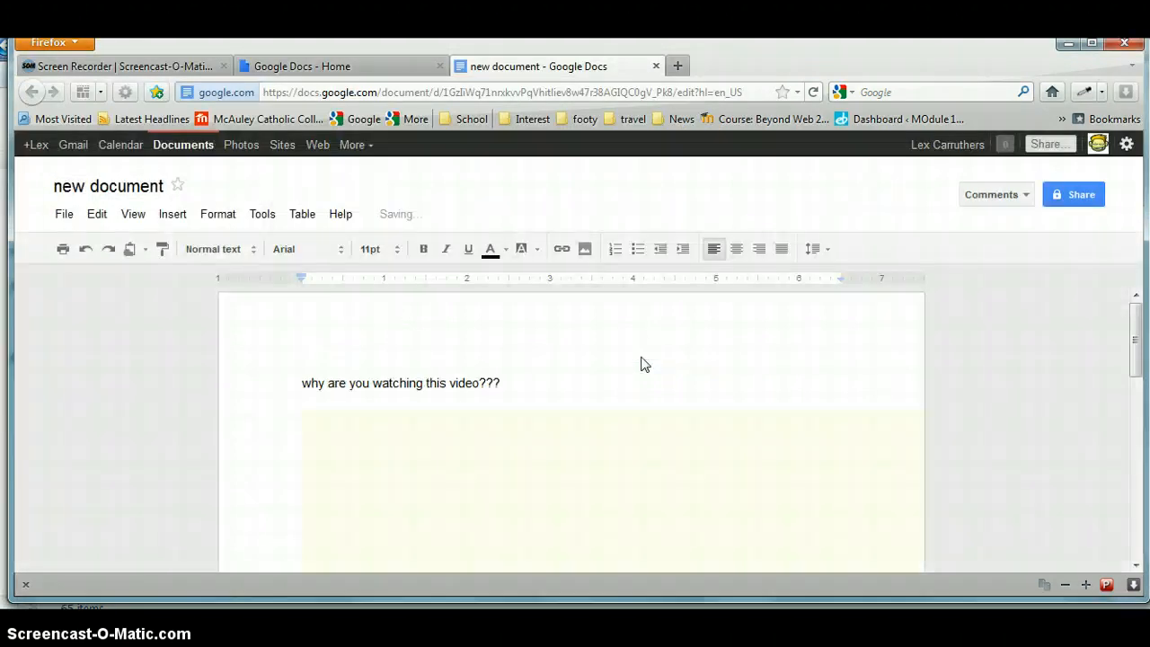
Shrink the flag image to fit the page and leave a blank line above it.
{"action": "scroll", "scroll_direction": "down", "scroll_amount": 3}
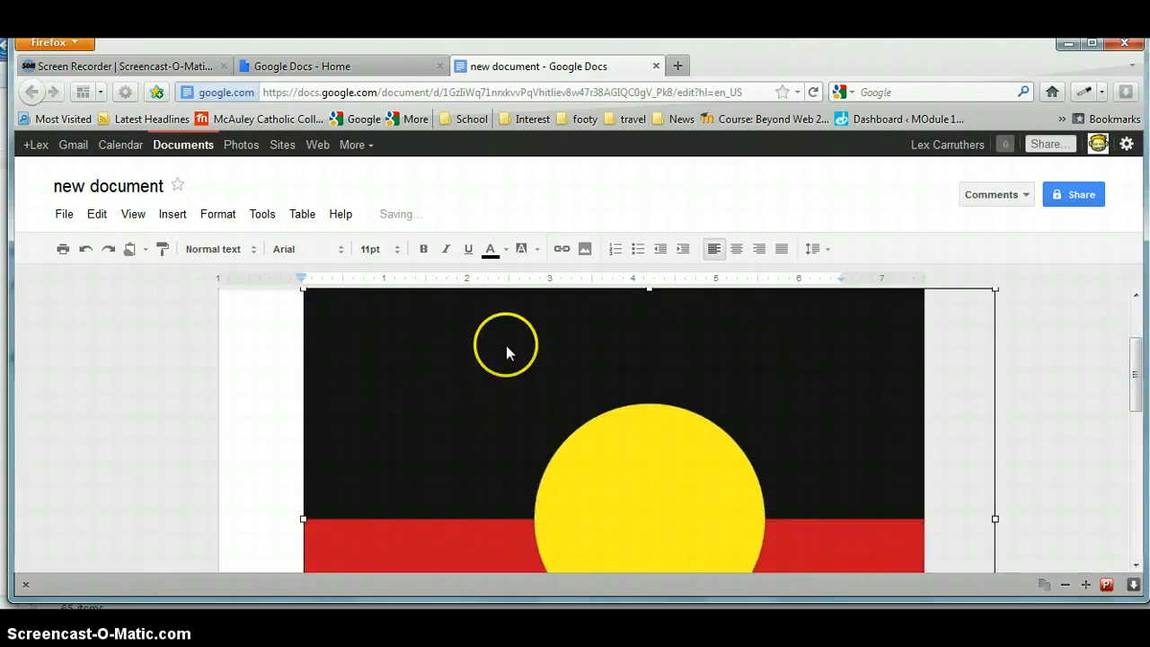
{"action": "mouse_move", "coordinate": [995, 288]}
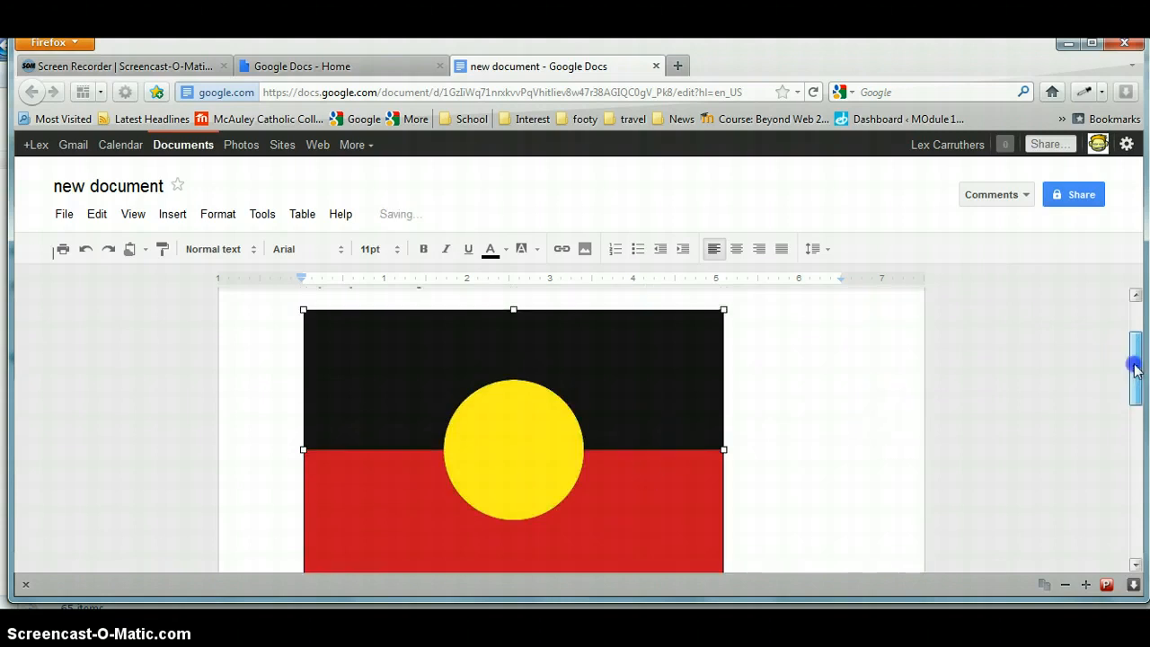
{"action": "type", "text": "why are you watching this video???"}
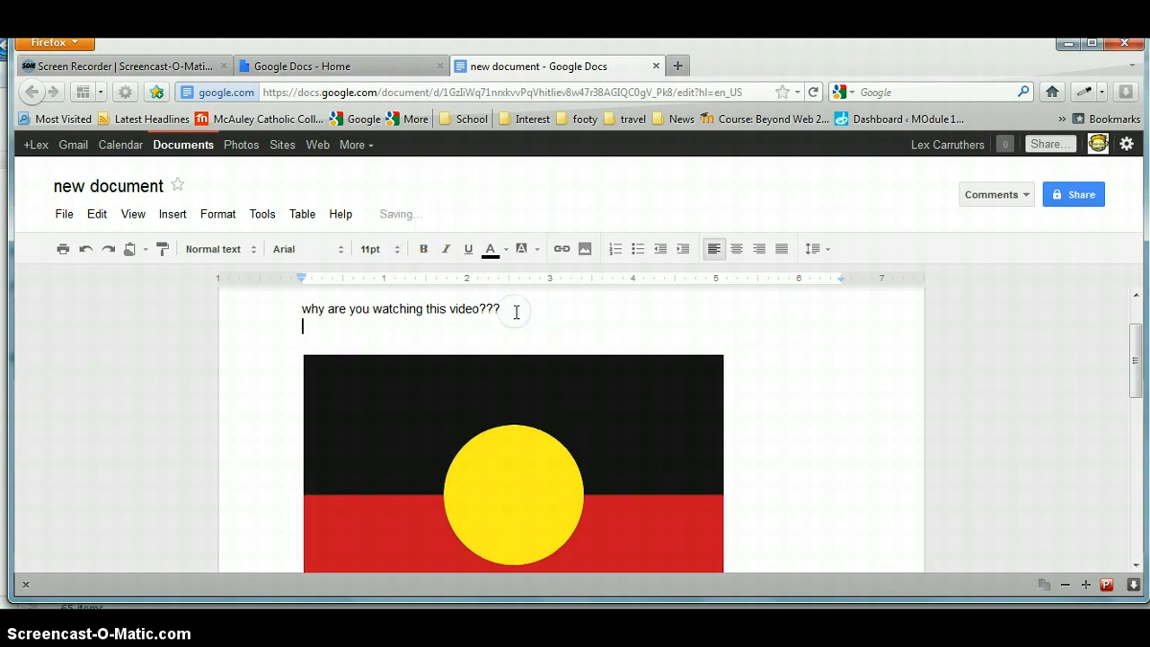
{"action": "mouse_move", "coordinate": [400, 216]}
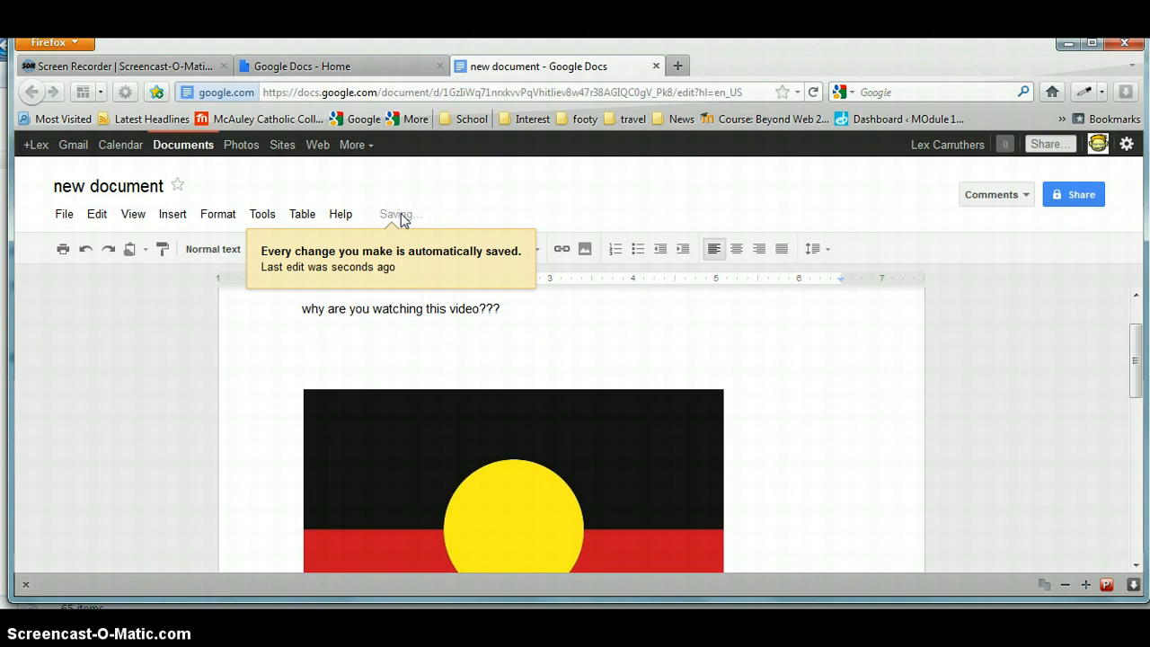
Write 'all changes saved new changes made.' on the blank line above the flag.
{"action": "left_click", "coordinate": [347, 358]}
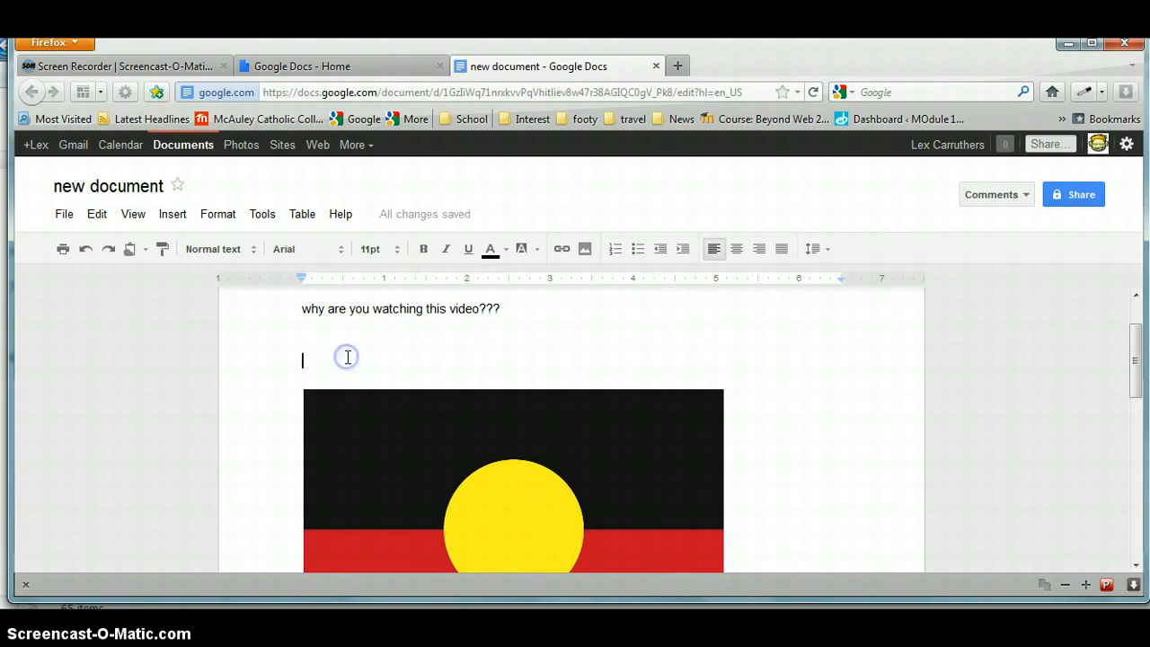
{"action": "mouse_move", "coordinate": [431, 214]}
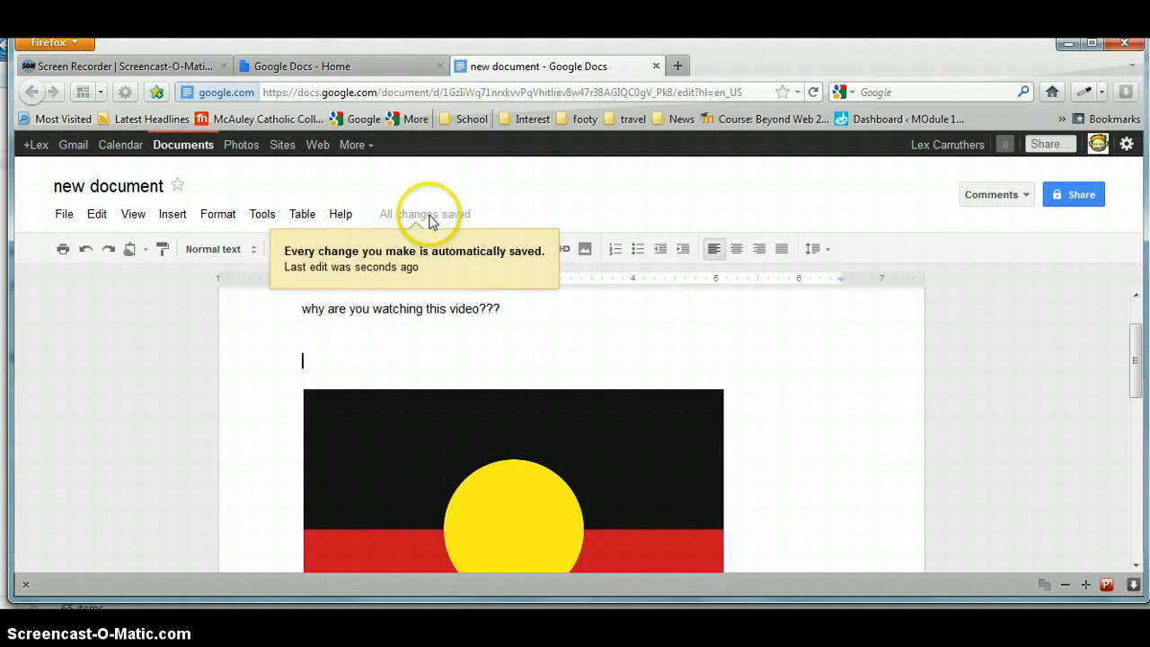
{"action": "type", "text": "all"}
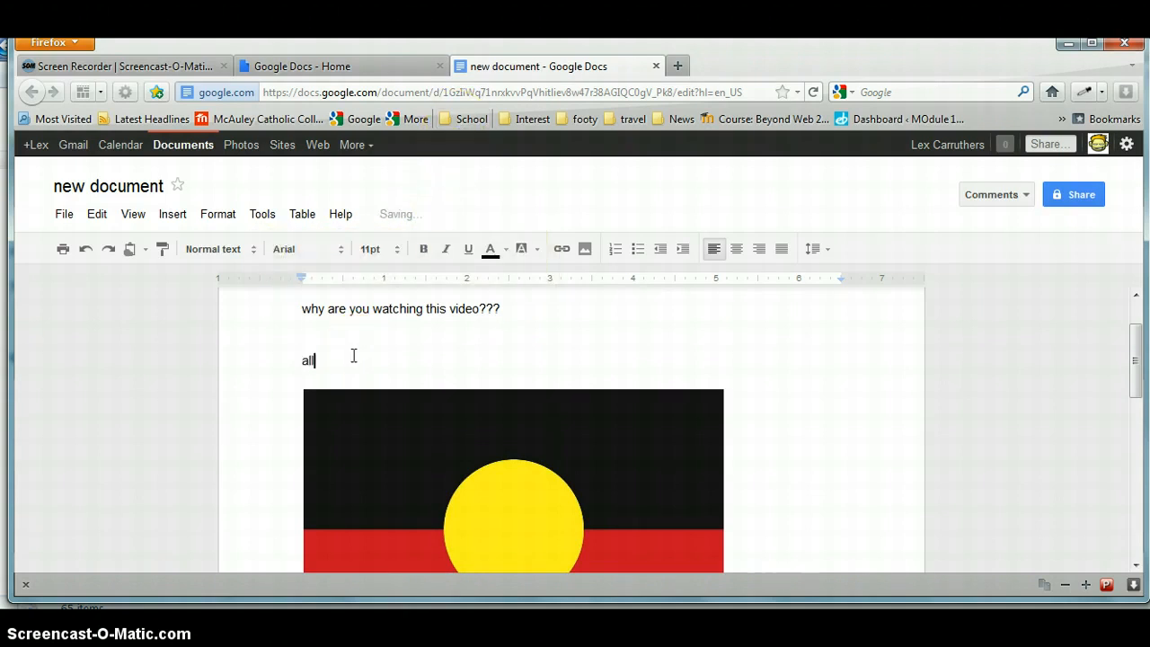
{"action": "type", "text": "changes s"}
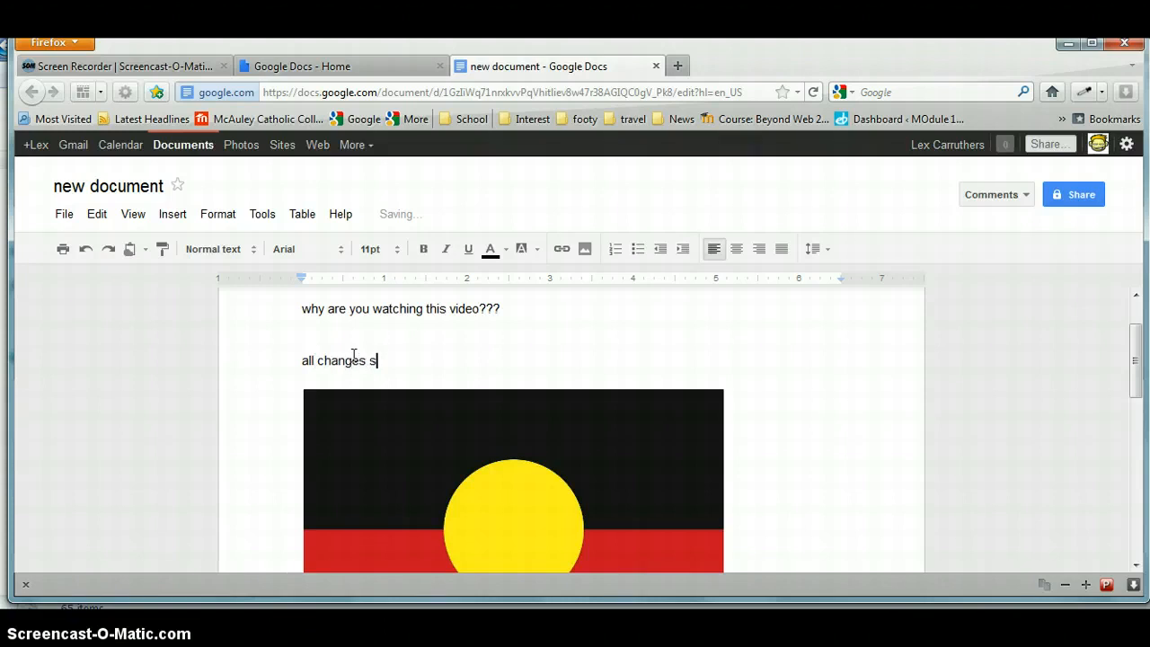
{"action": "type", "text": "aved new c"}
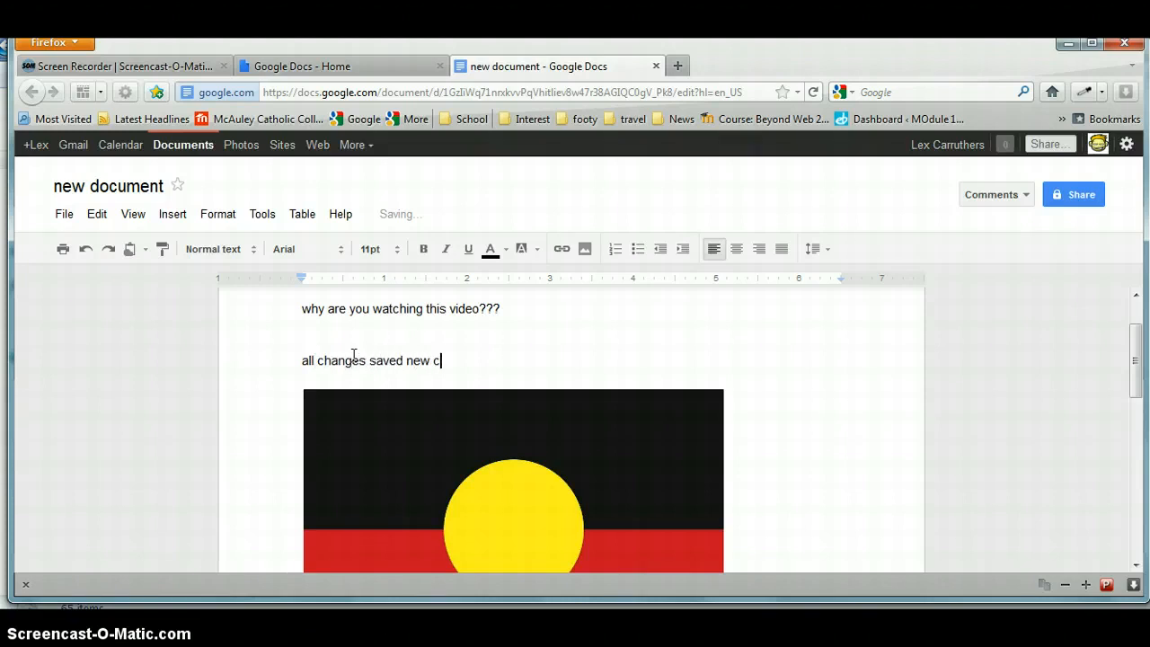
{"action": "type", "text": "hanges"}
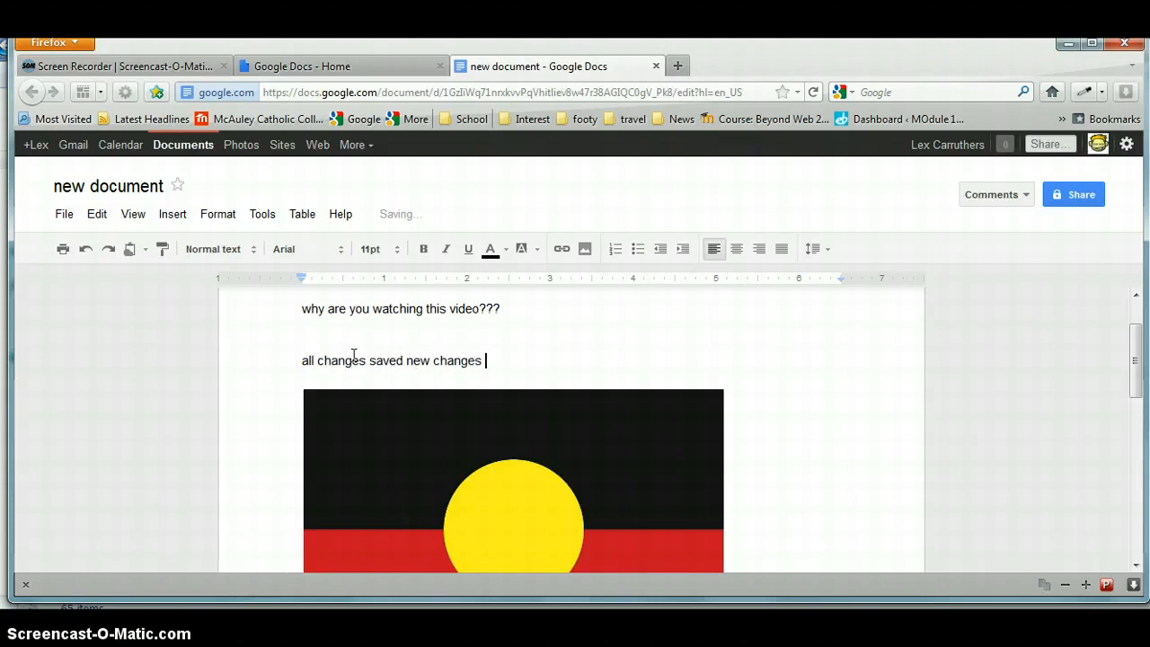
{"action": "type", "text": "made."}
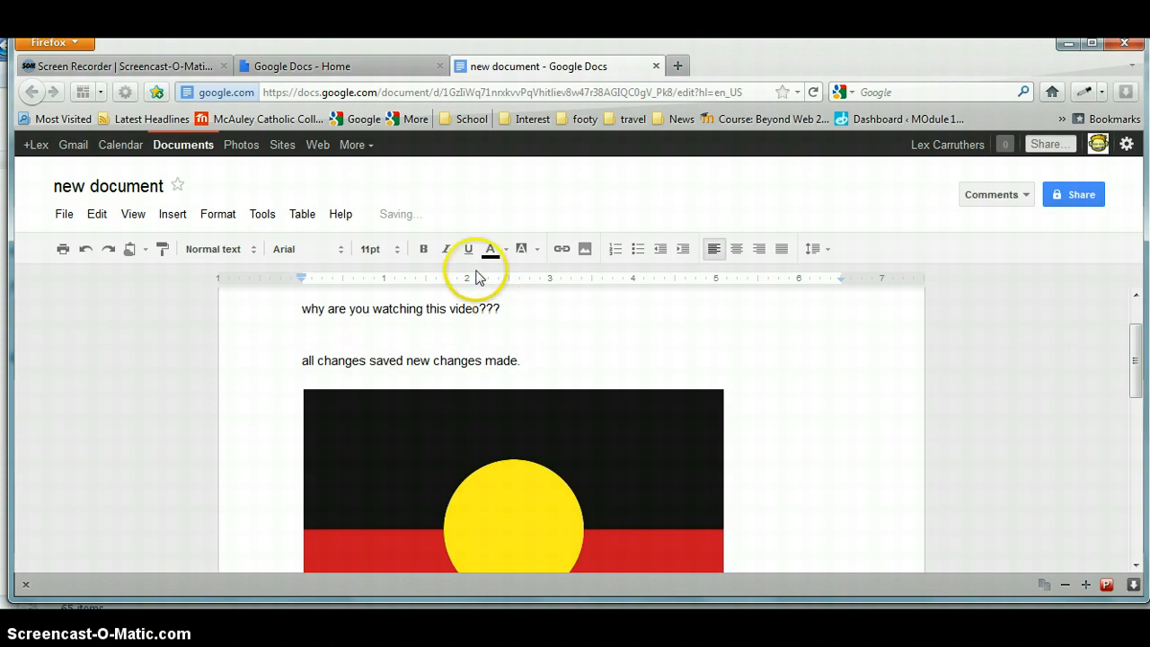
{"action": "mouse_move", "coordinate": [514, 220]}
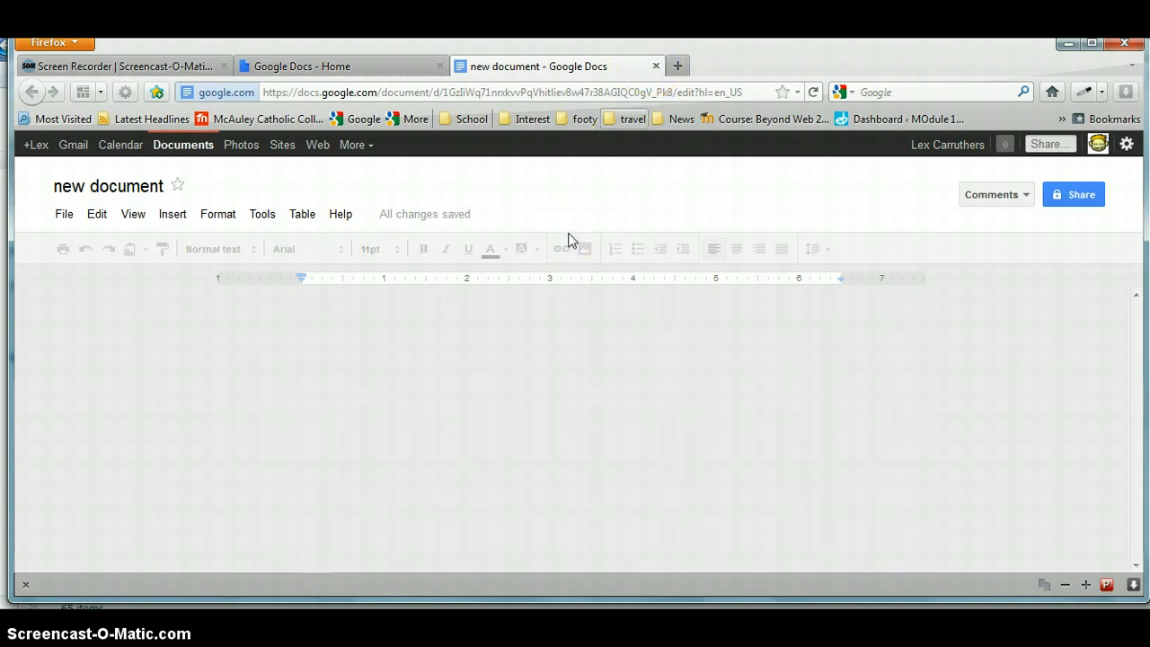
{"action": "mouse_move", "coordinate": [342, 66]}
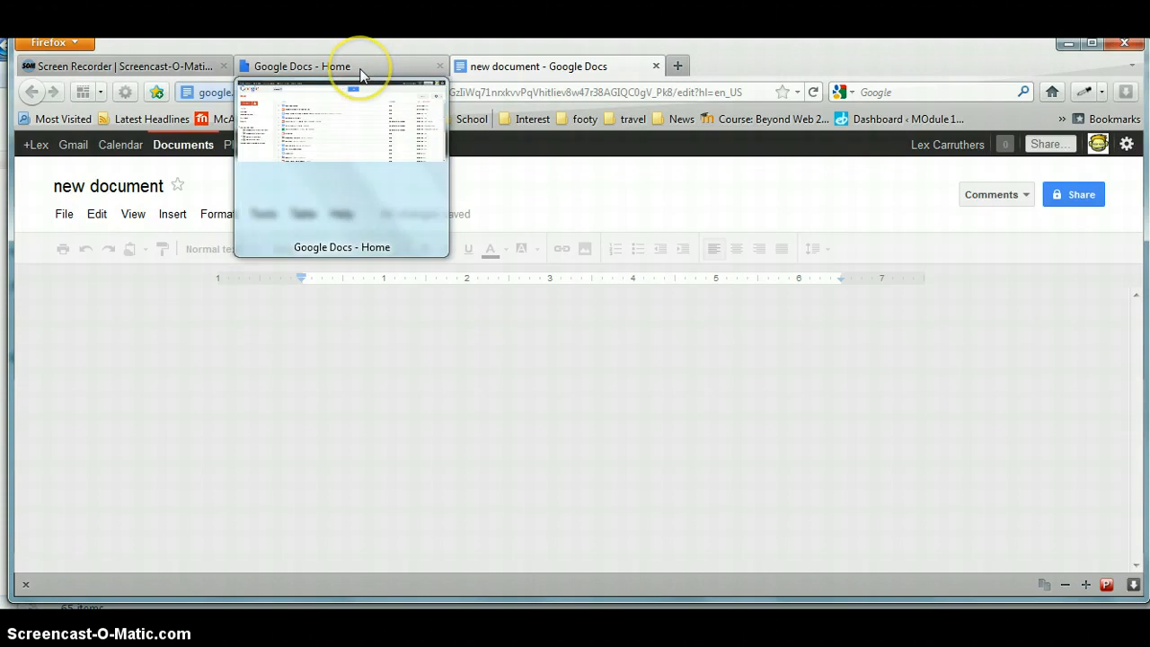
Check 'new document' tops the Docs Home list, then close its tab.
{"action": "left_click", "coordinate": [301, 66]}
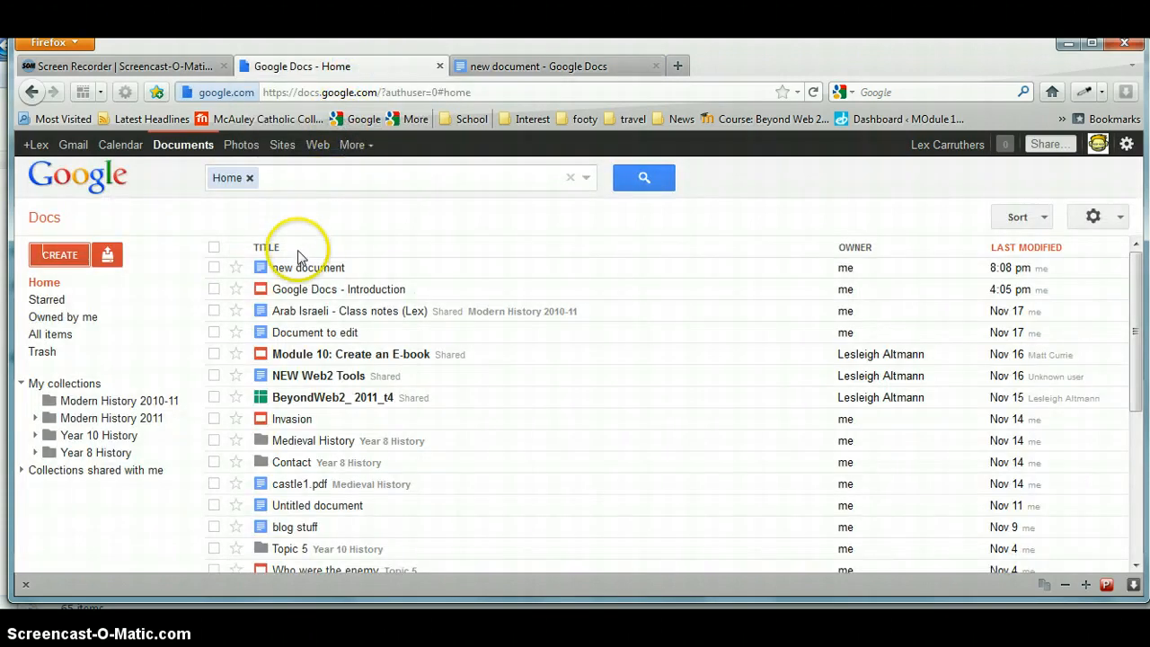
{"action": "mouse_move", "coordinate": [309, 268]}
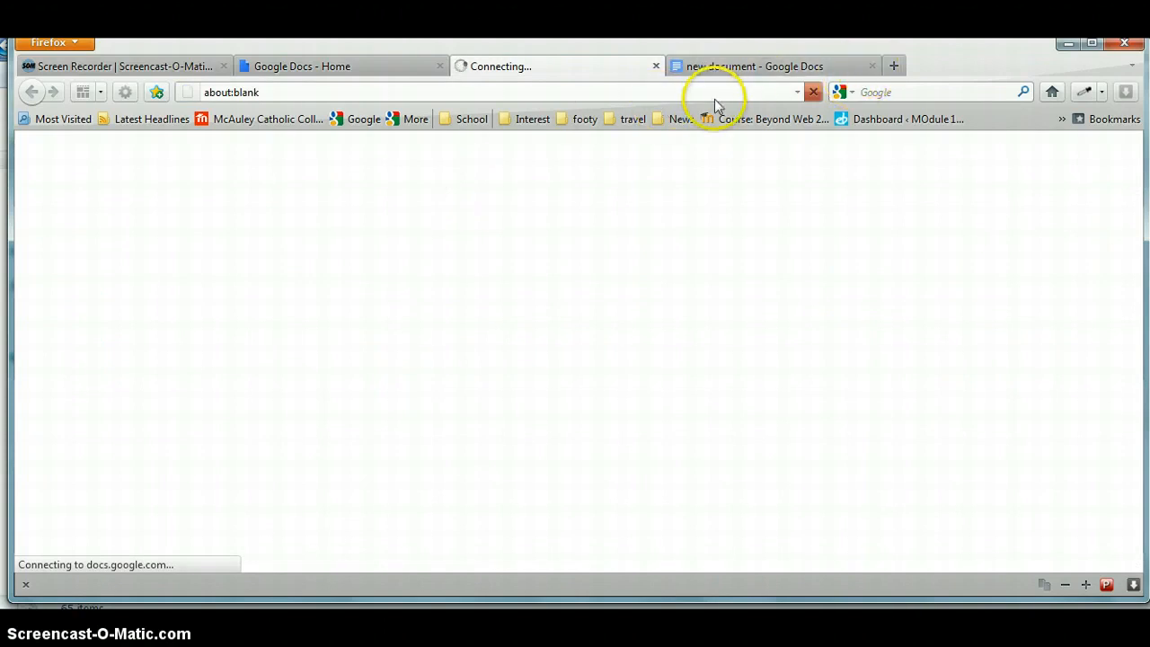
{"action": "left_click", "coordinate": [872, 65]}
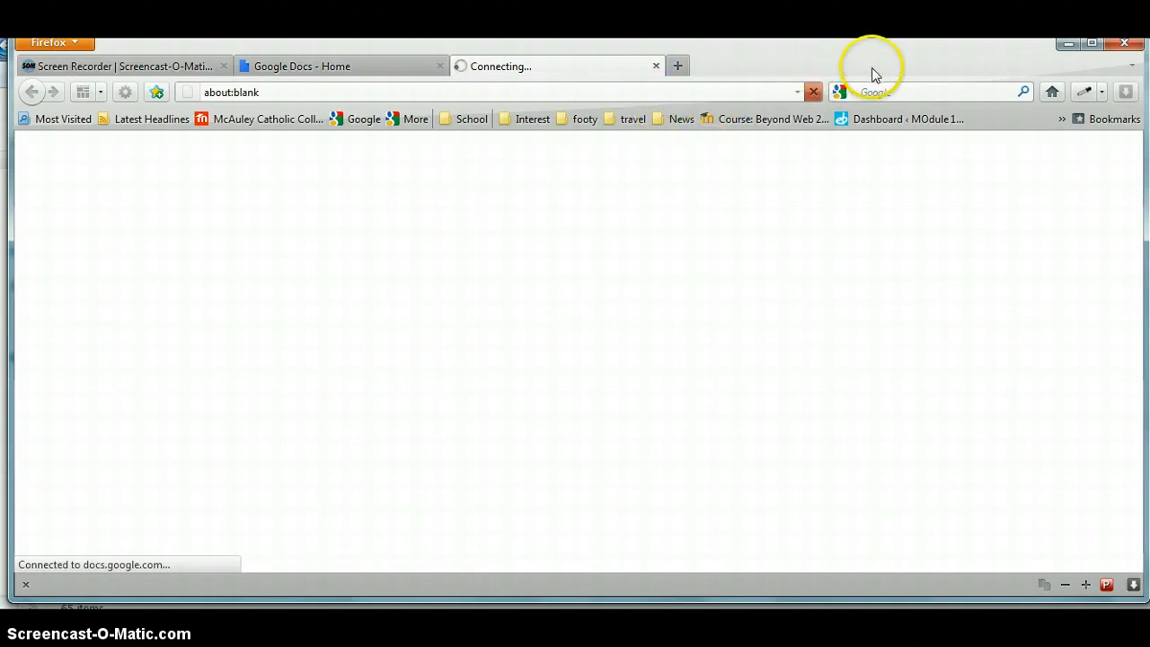